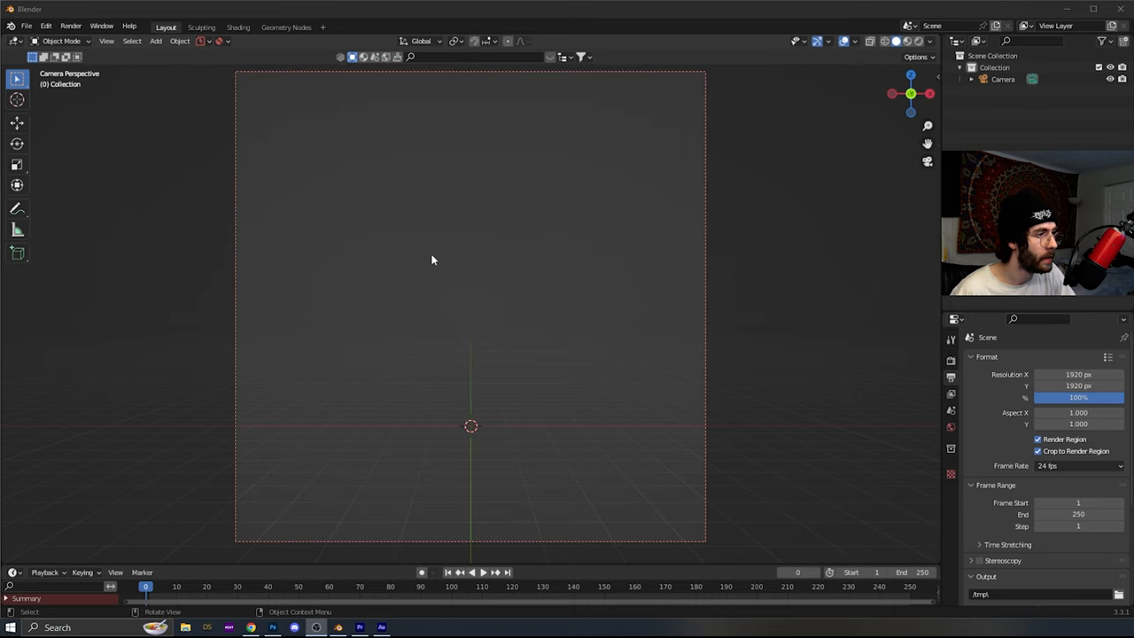
pyautogui.moveTo(116, 152)
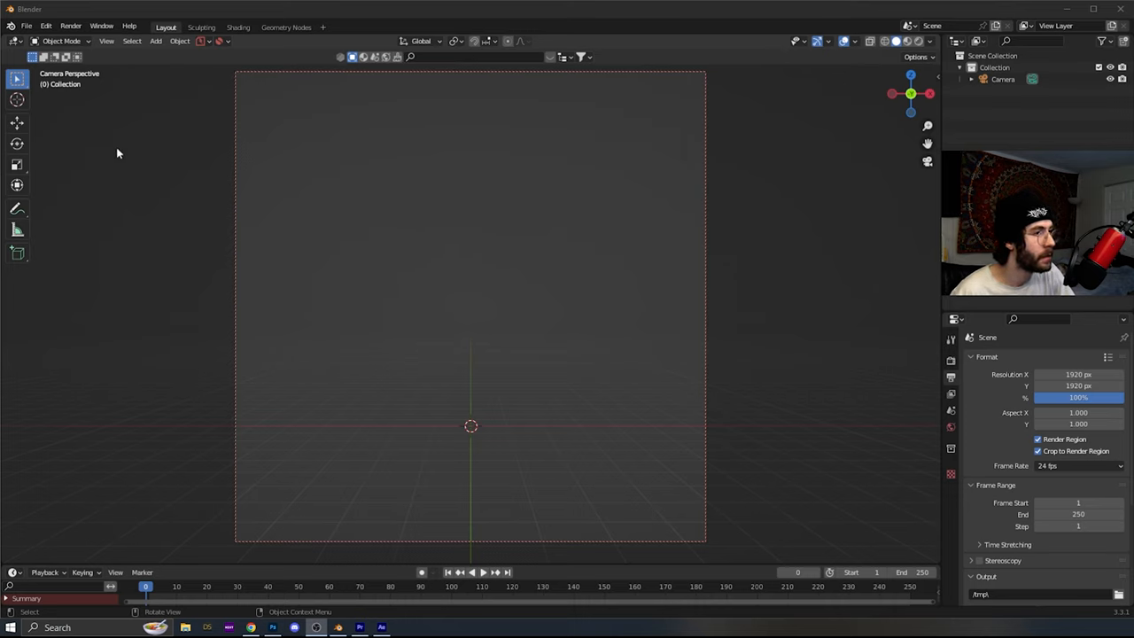
pyautogui.moveTo(21, 53)
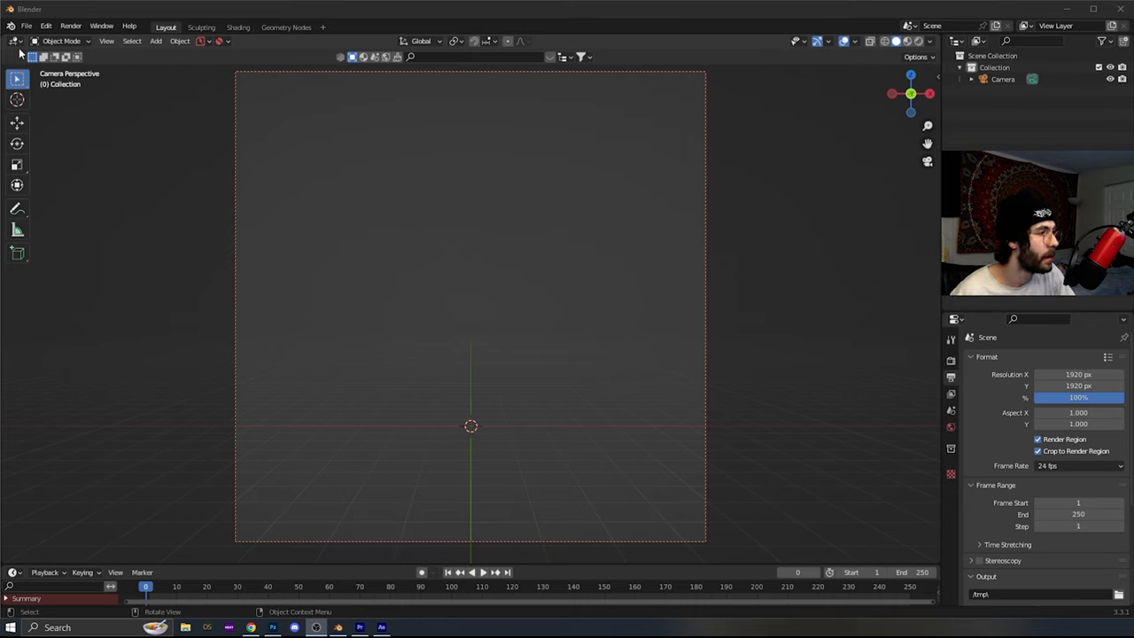
pyautogui.moveTo(16, 41)
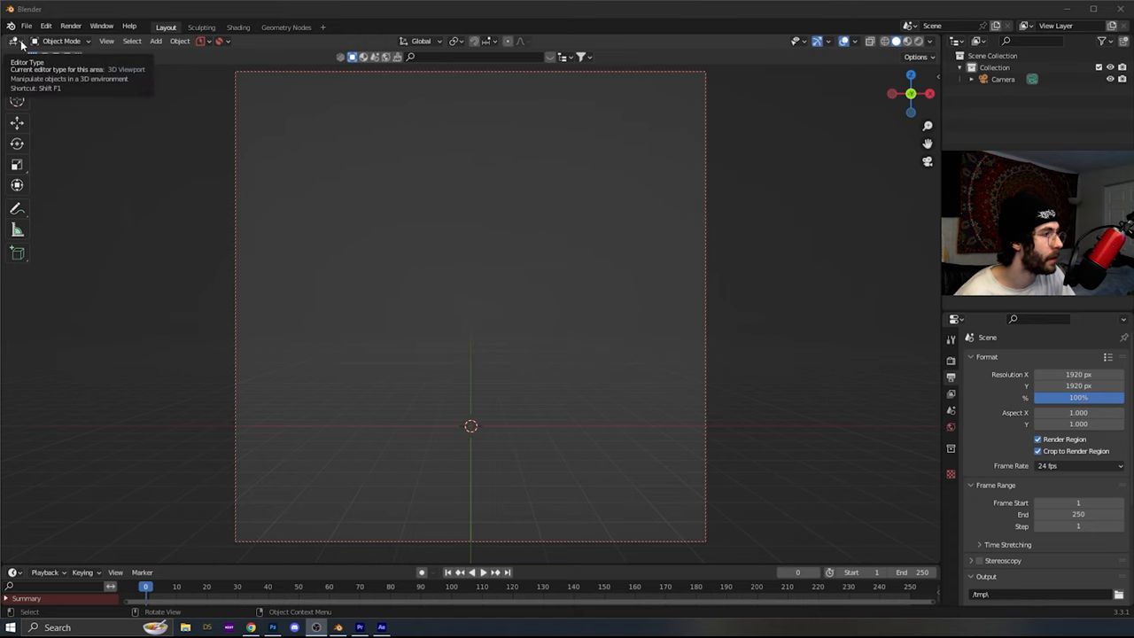
# Step: Add all 'galss orb distort' PNG frames as one image strip in the Video Sequencer
pyautogui.click(16, 40)
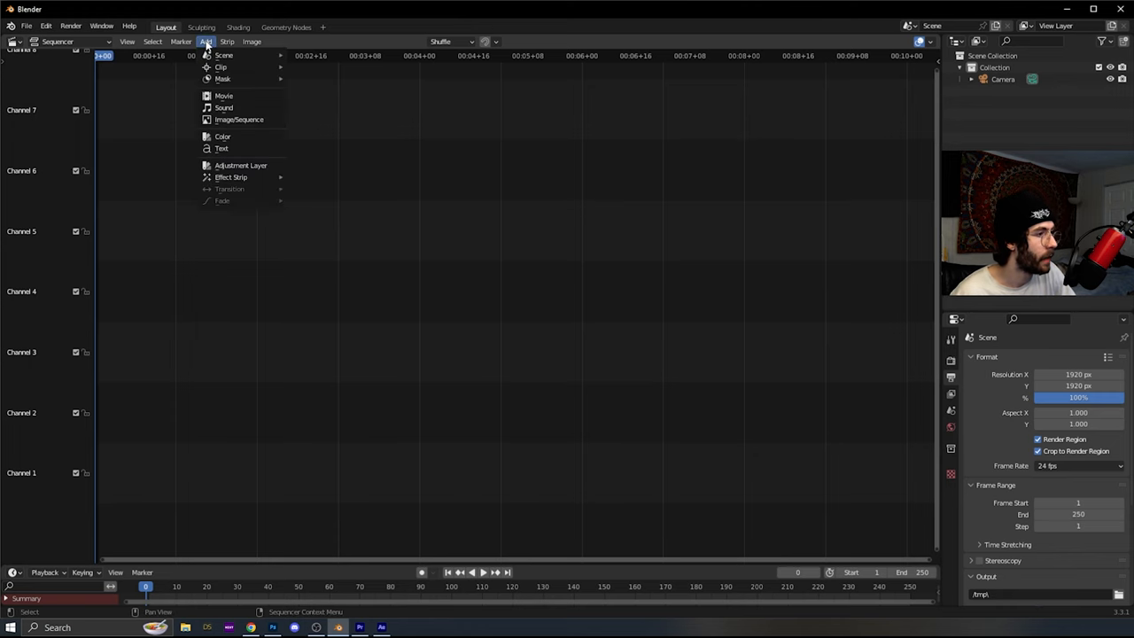
pyautogui.click(239, 119)
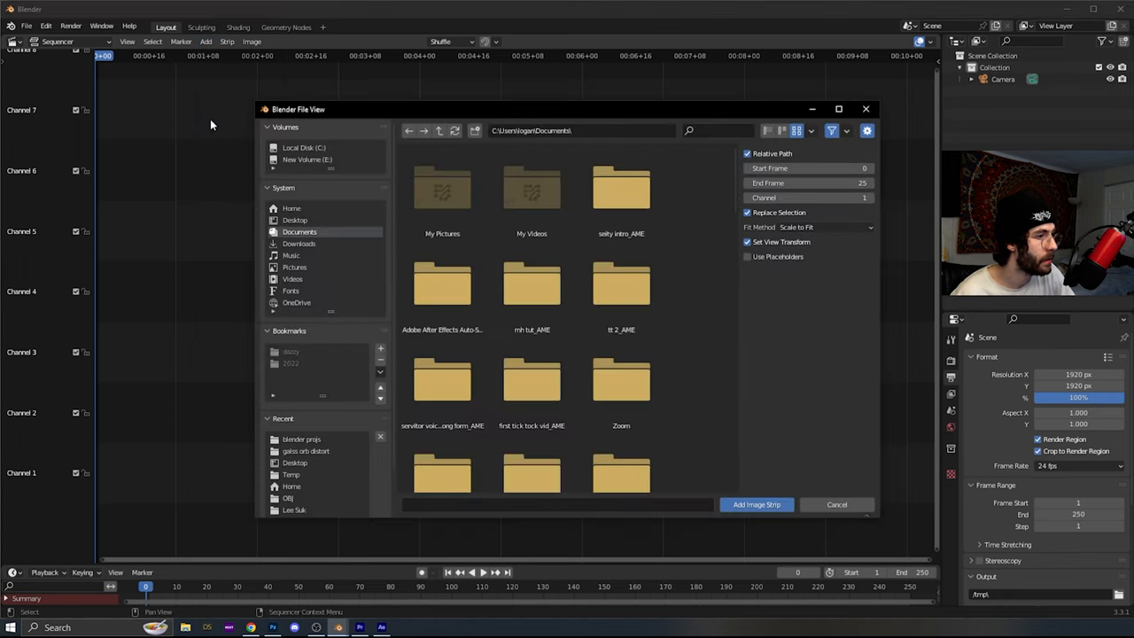
pyautogui.click(295, 220)
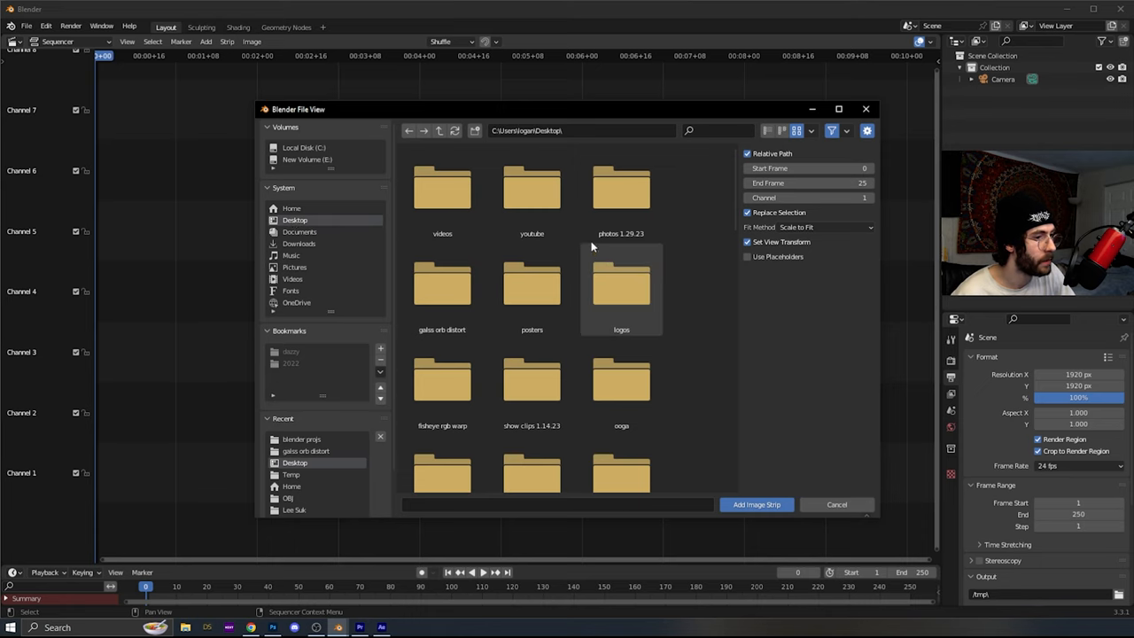
pyautogui.doubleClick(441, 282)
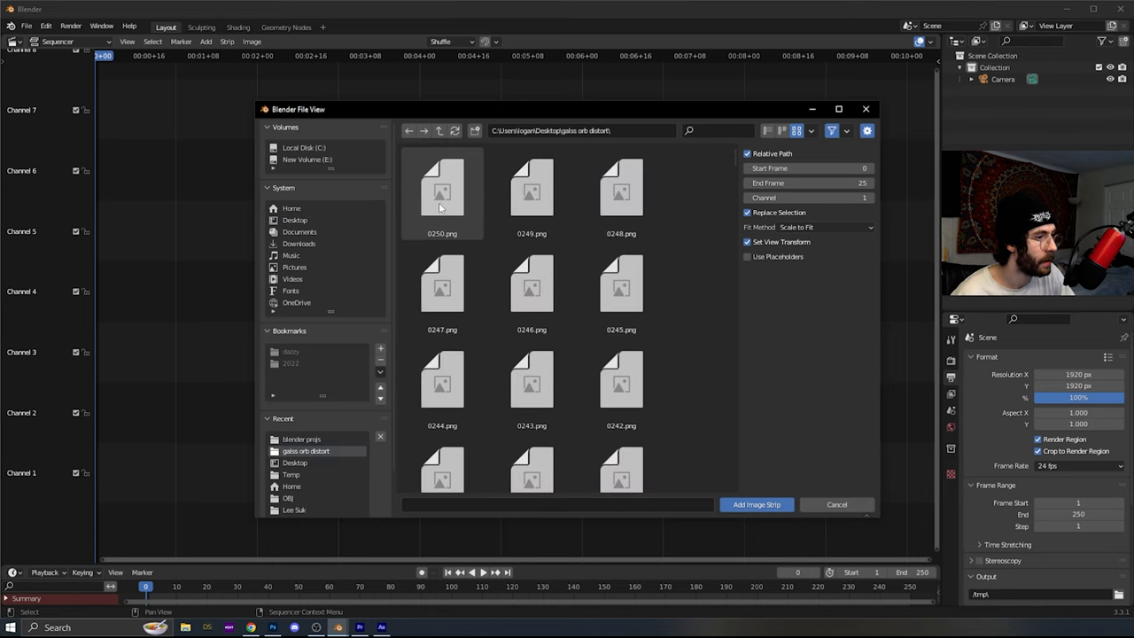
pyautogui.click(442, 190)
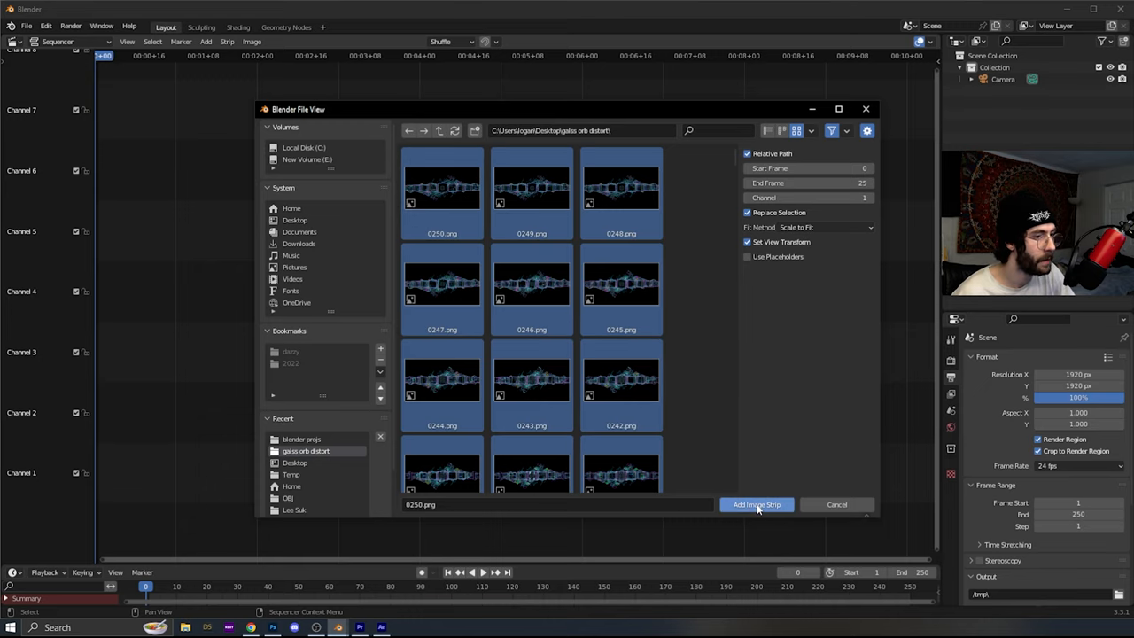
pyautogui.click(756, 504)
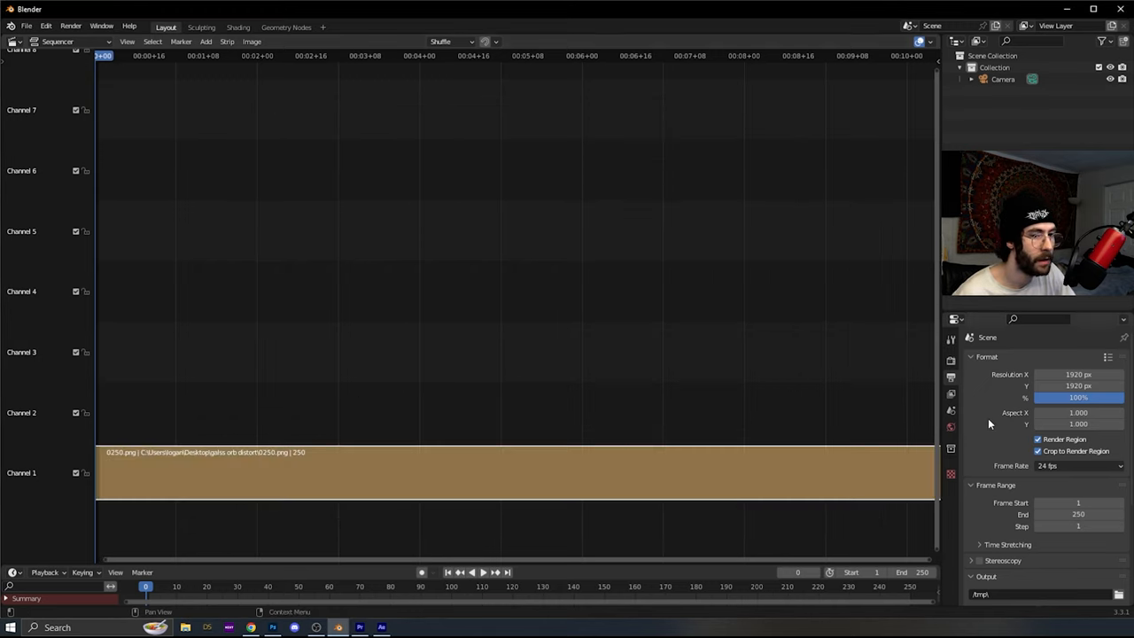
pyautogui.moveTo(951, 382)
pyautogui.write('1080')
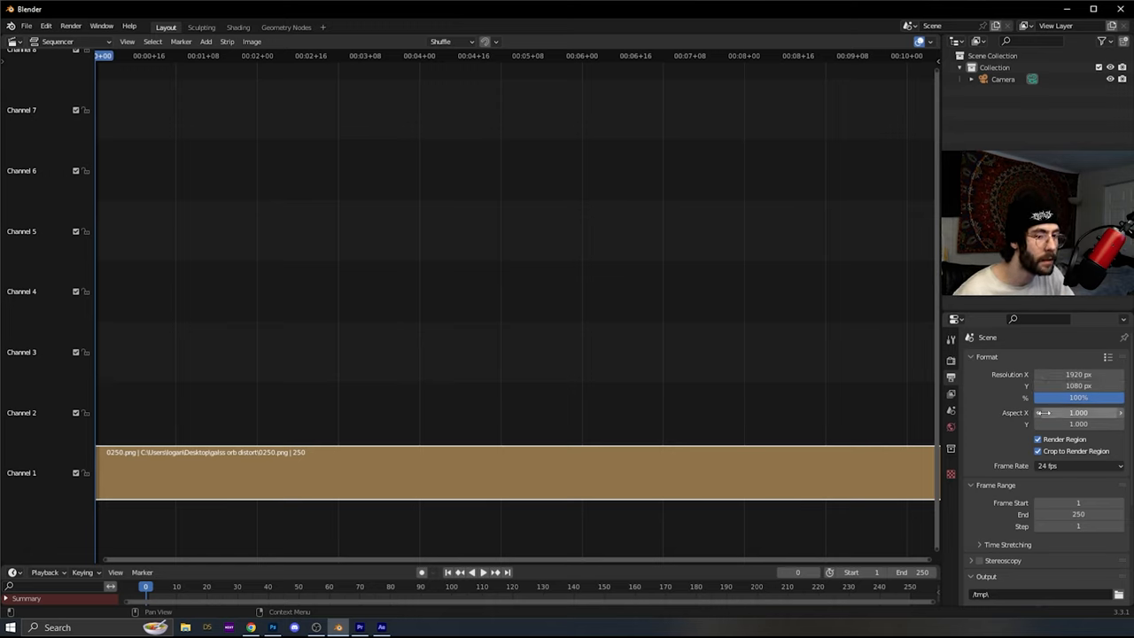
# Step: Turn off Render Region for the 1920×1080 output settings
pyautogui.click(1038, 451)
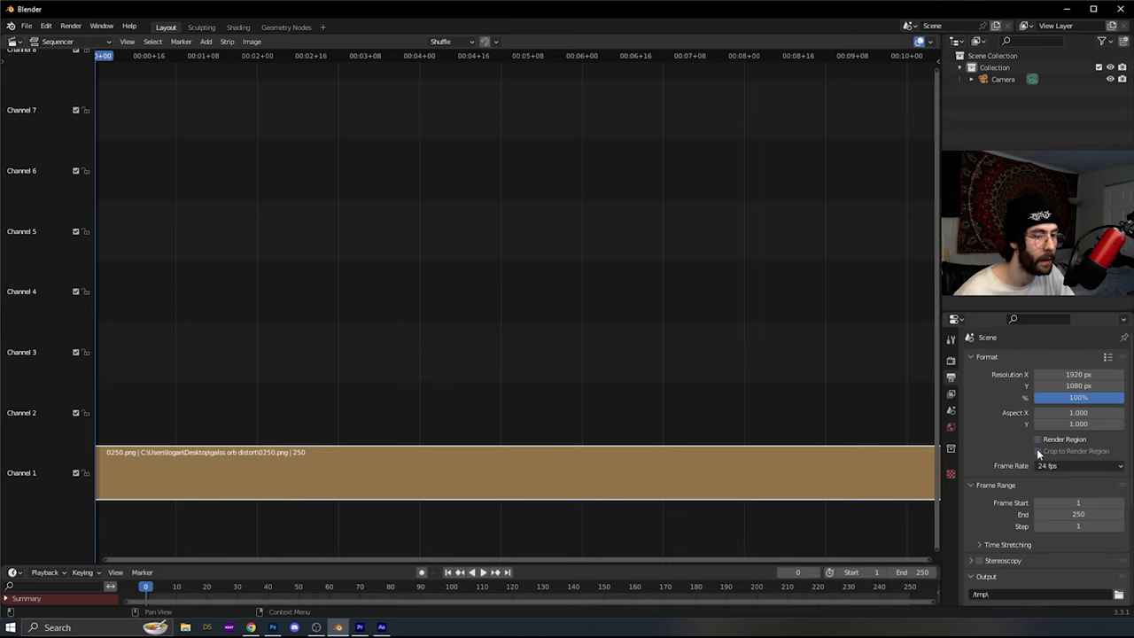
pyautogui.scroll(-3)
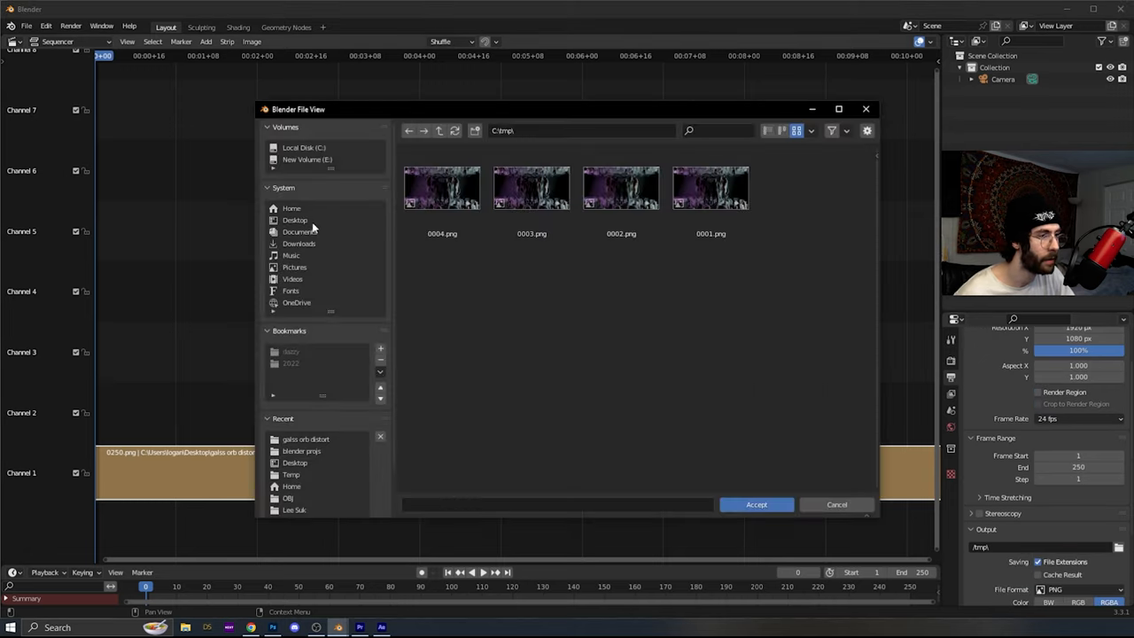
# Step: Set the render output location to the Desktop
pyautogui.click(295, 220)
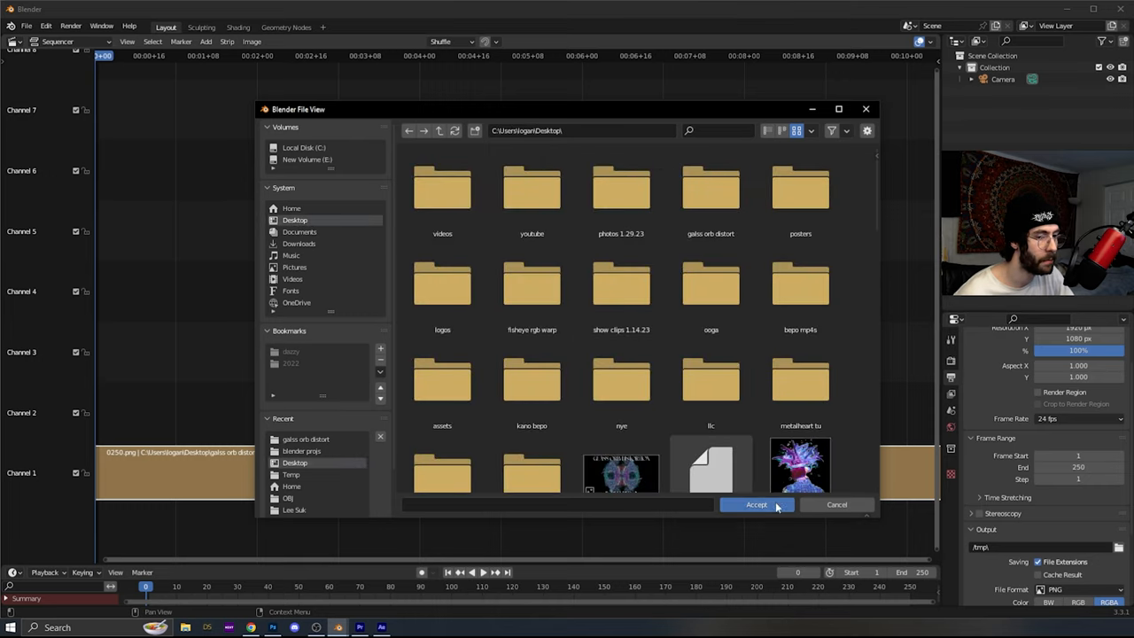
pyautogui.click(755, 505)
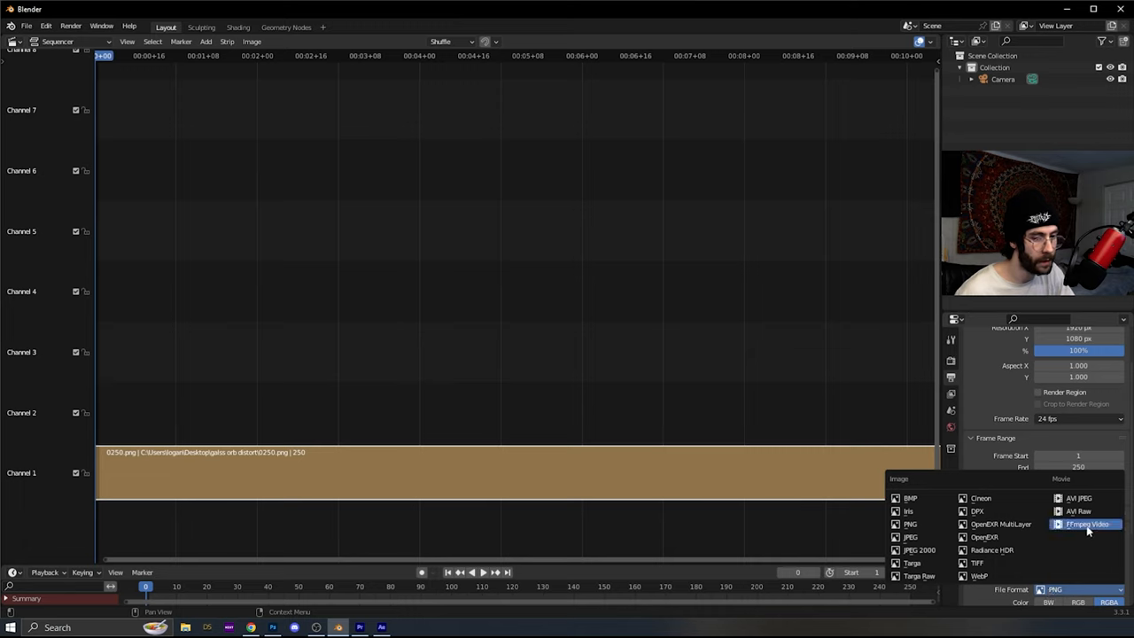
# Step: Render the animation as MPEG-4 FFmpeg video at Perceptually Lossless quality
pyautogui.click(1087, 524)
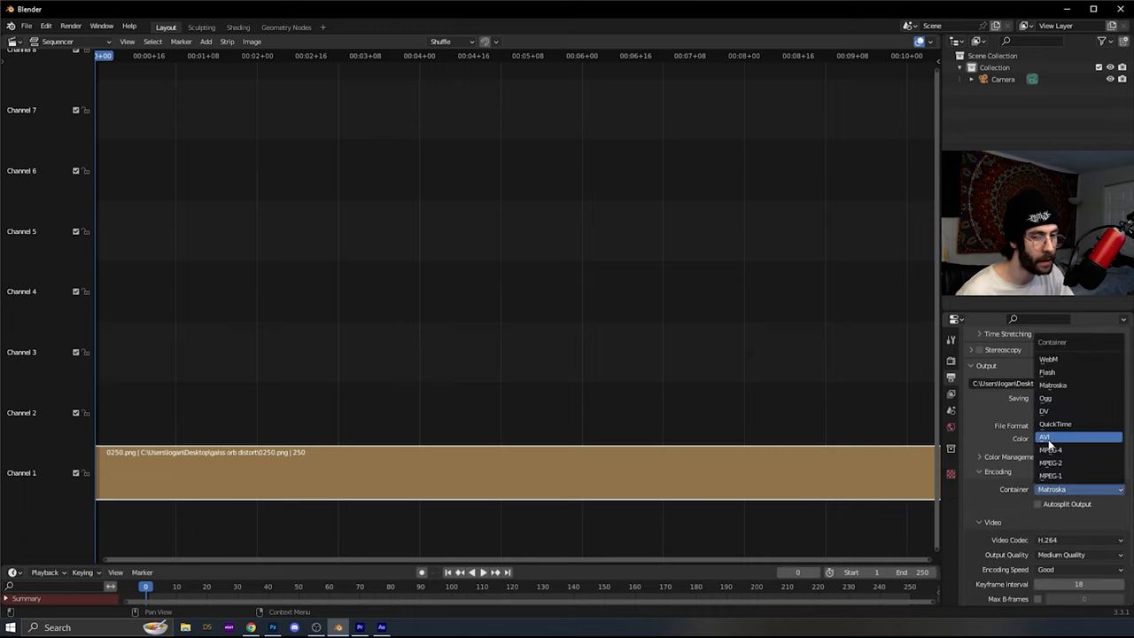
pyautogui.click(1051, 449)
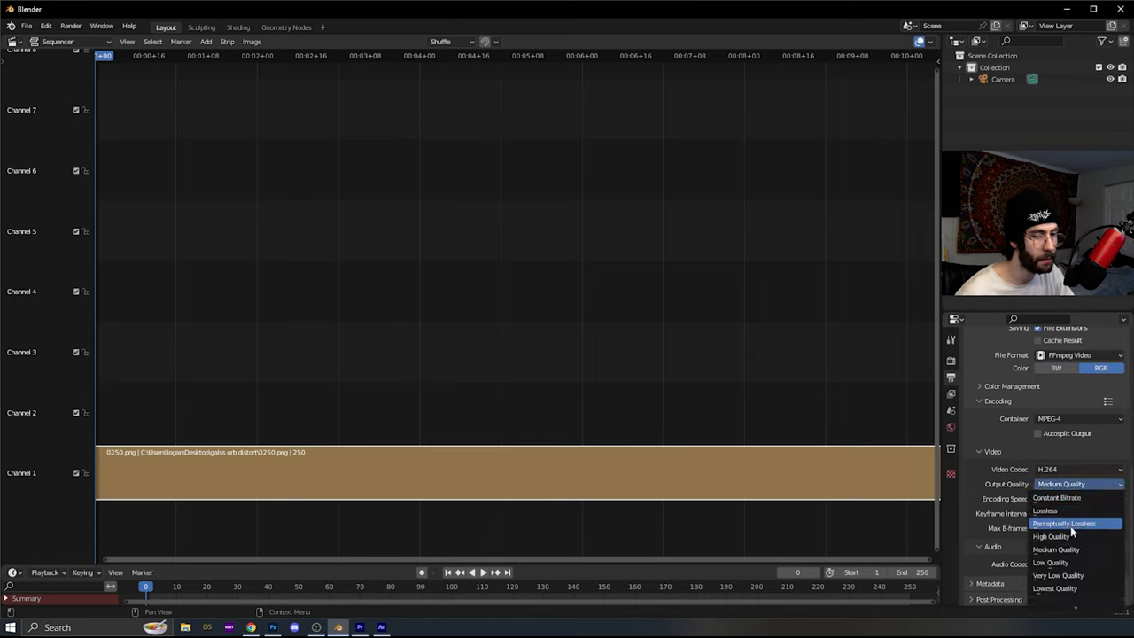
pyautogui.click(1064, 522)
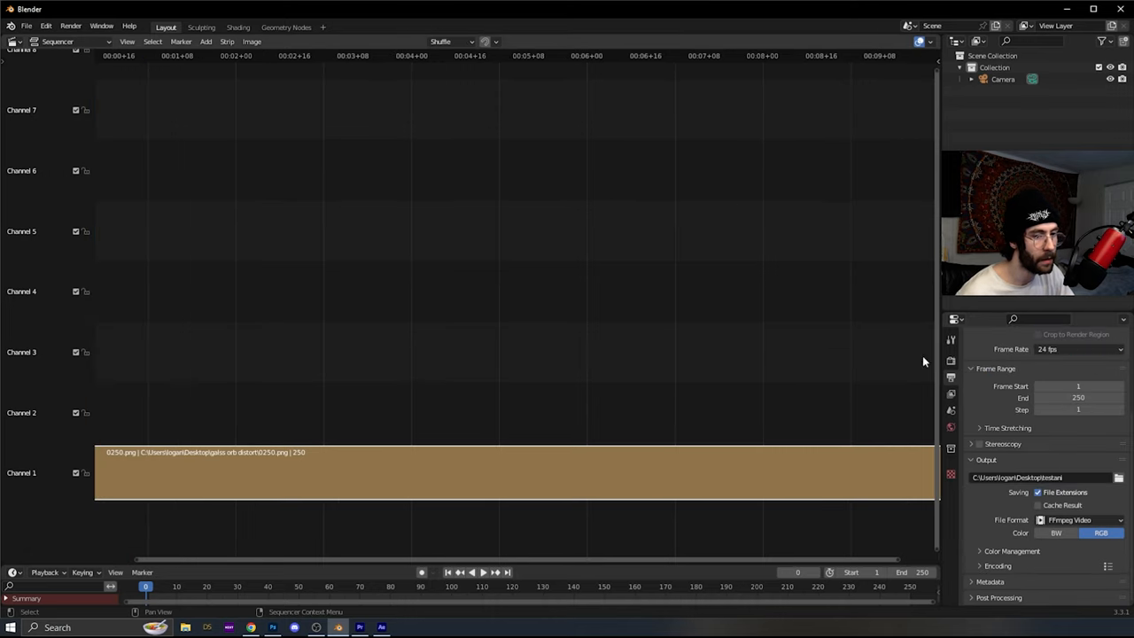
pyautogui.click(70, 25)
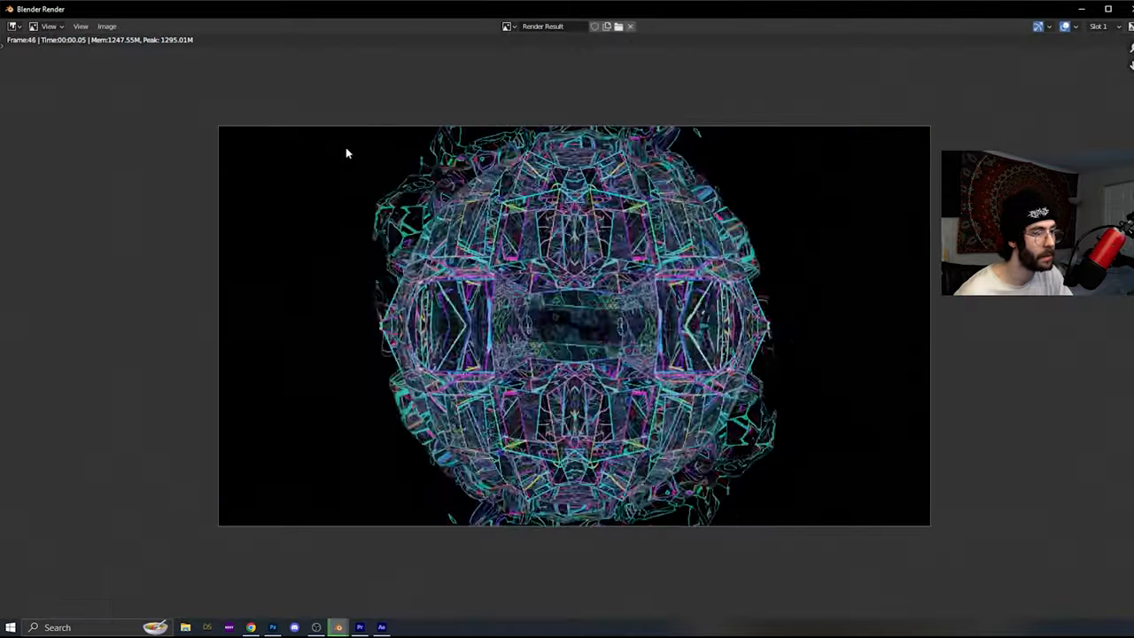
pyautogui.click(359, 627)
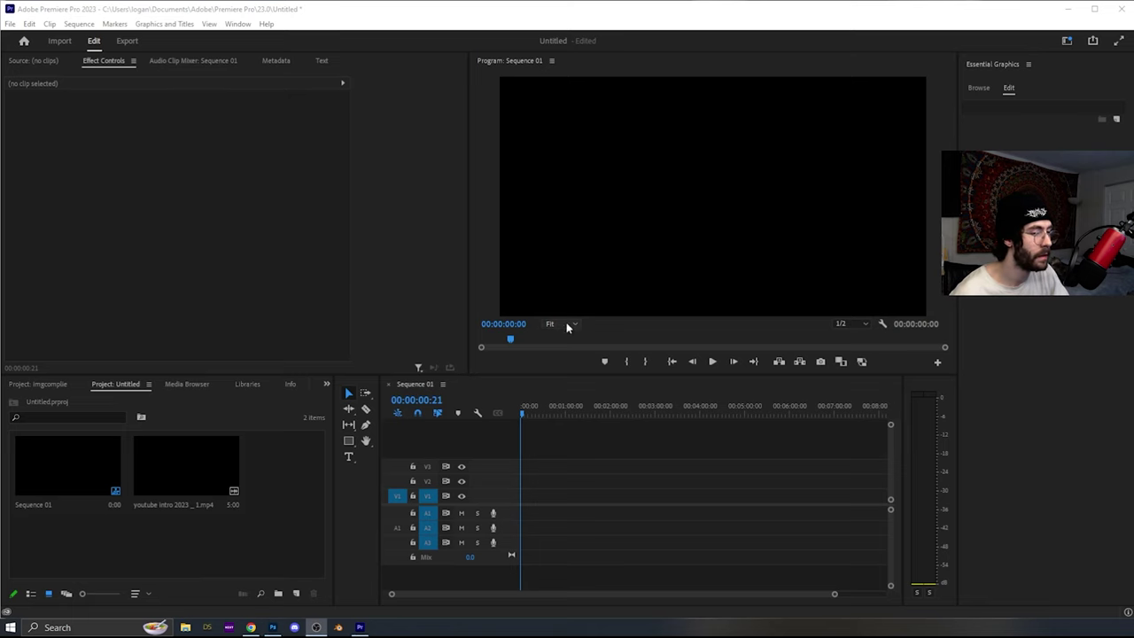
# Step: Open Premiere Pro's File > Import window
pyautogui.click(10, 24)
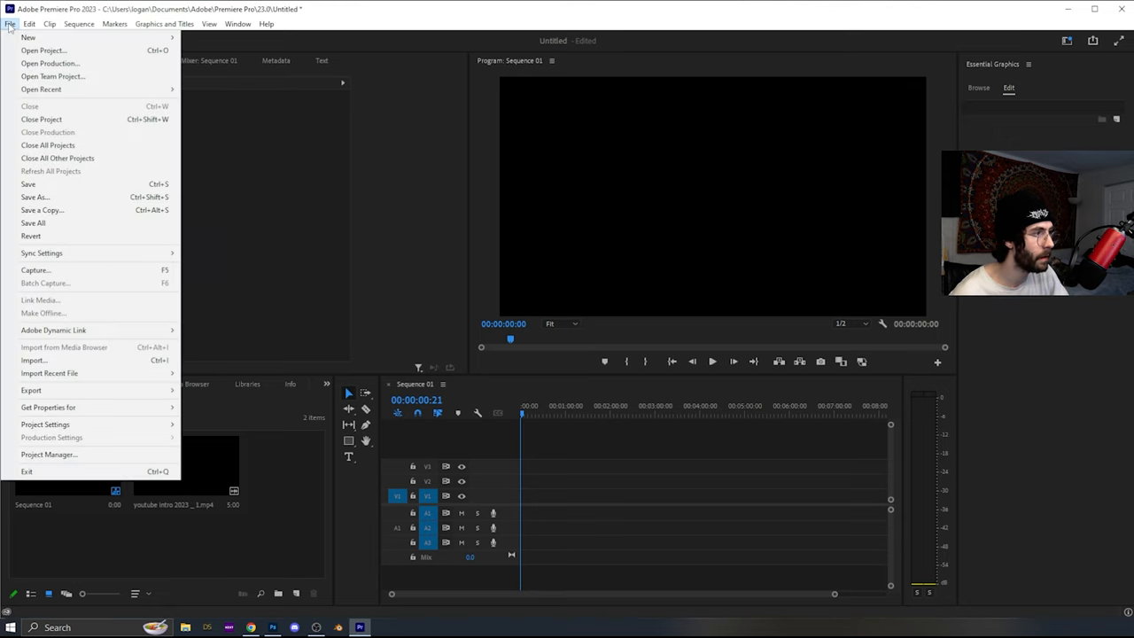
pyautogui.moveTo(33, 360)
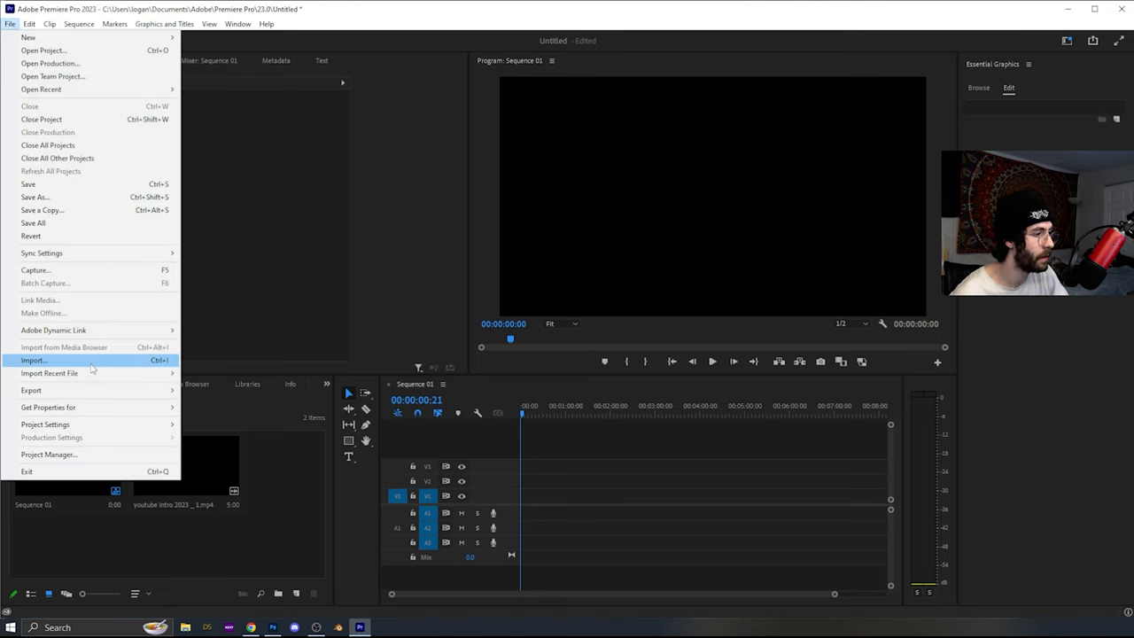
pyautogui.click(34, 360)
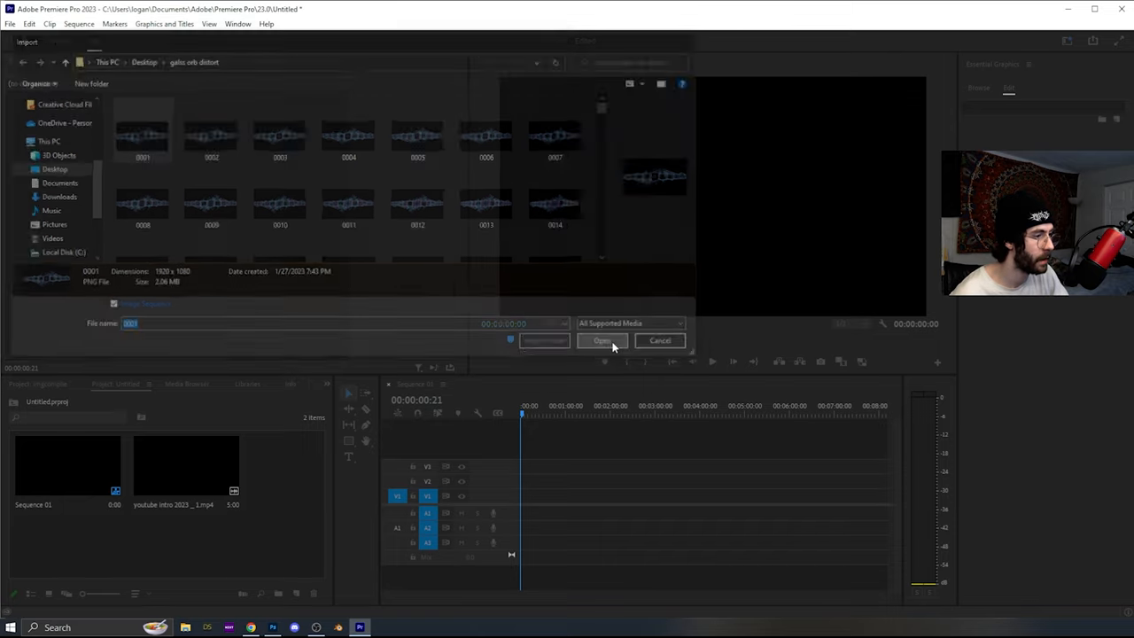
# Step: Import the PNG frame sequence into Premiere, keeping existing sequence settings
pyautogui.click(601, 342)
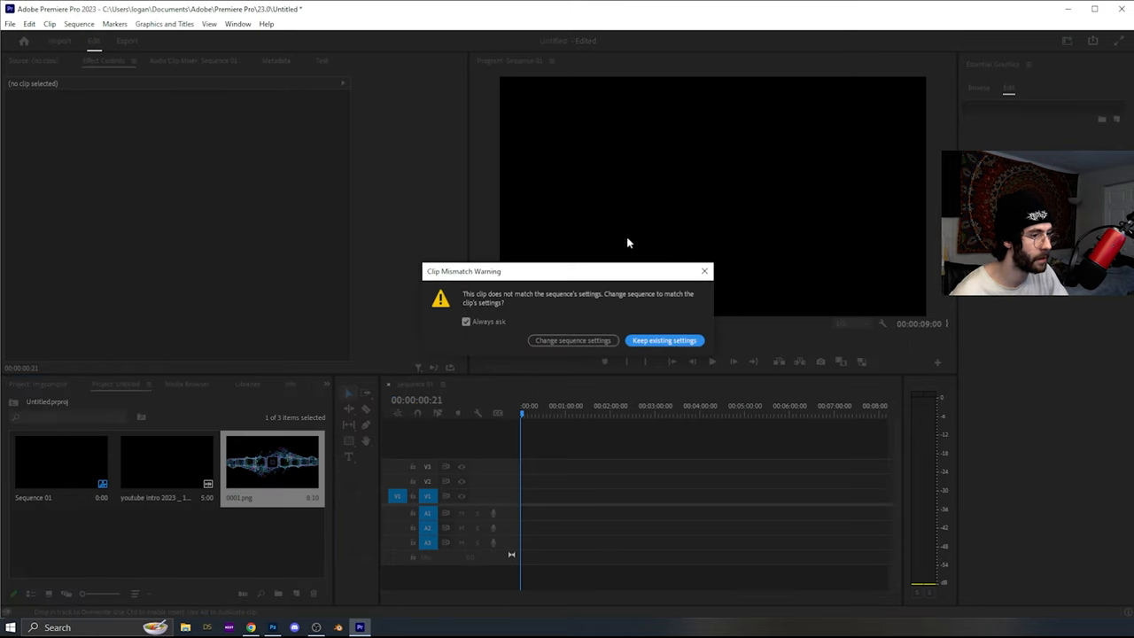
pyautogui.click(664, 340)
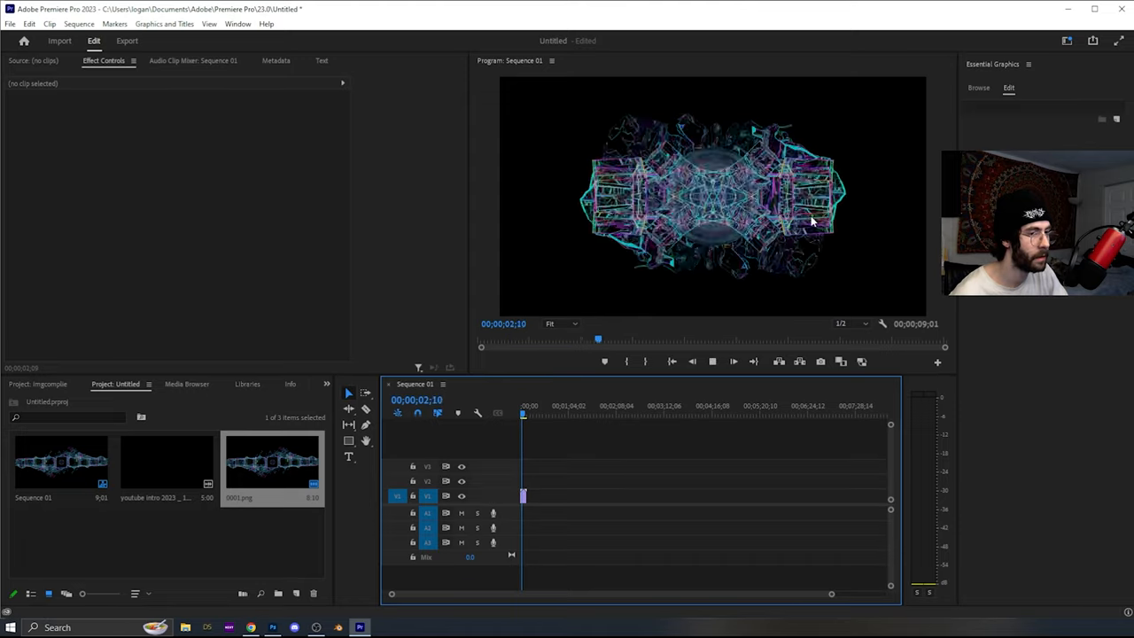
pyautogui.click(382, 627)
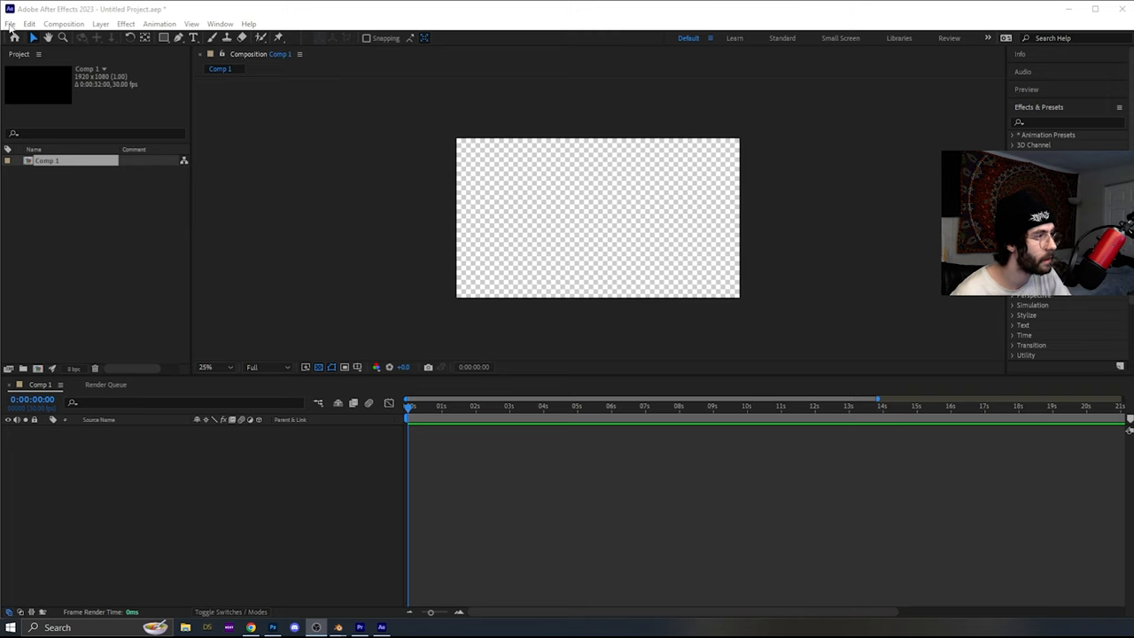
# Step: Import all 250 'fisheye rgb warp' frames into After Effects as a PNG Sequence
pyautogui.click(10, 24)
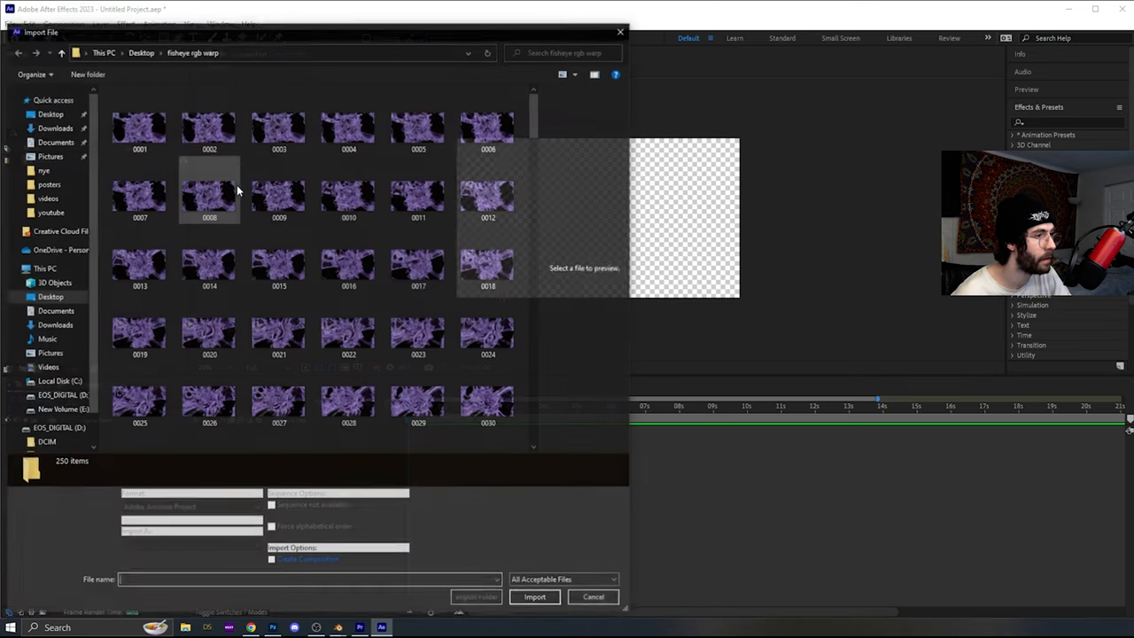
pyautogui.click(139, 124)
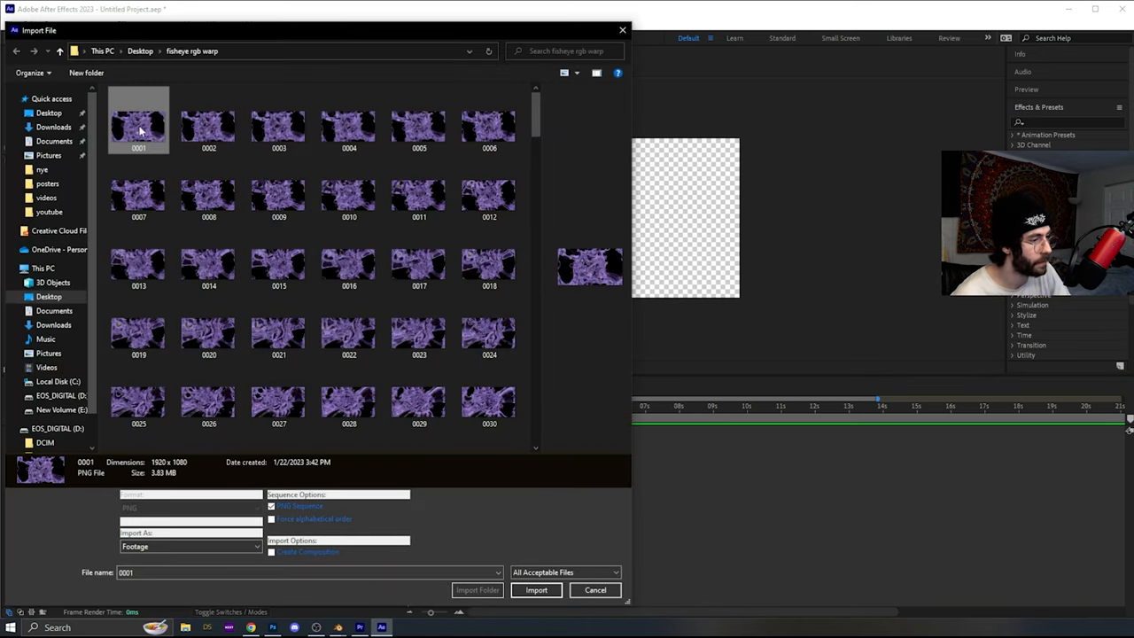
pyautogui.press('ctrl+a')
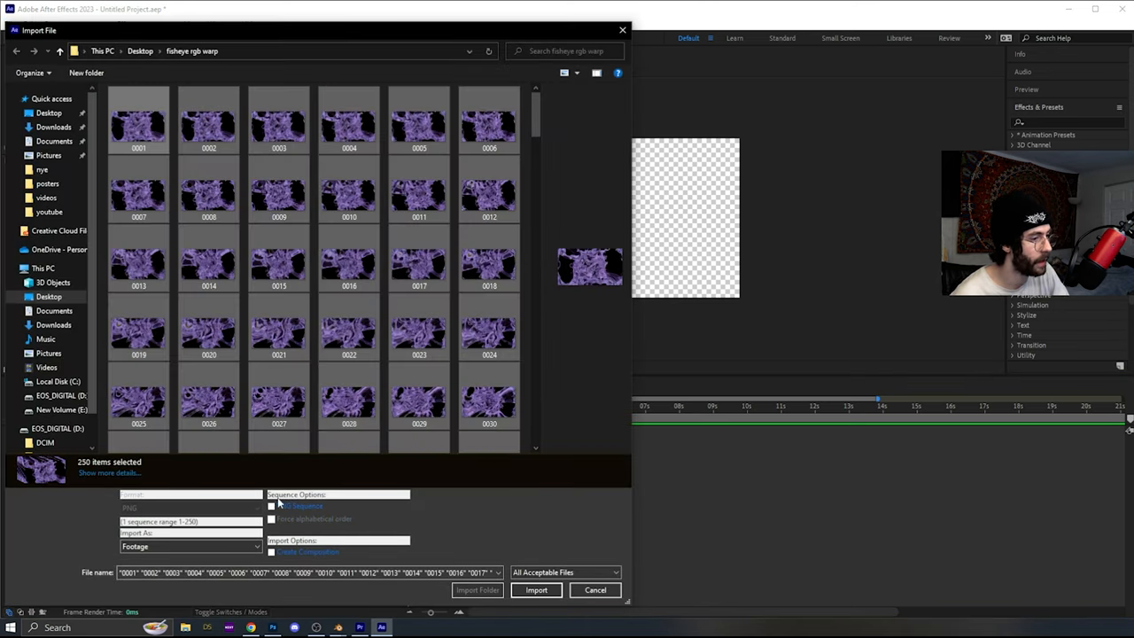
pyautogui.click(272, 506)
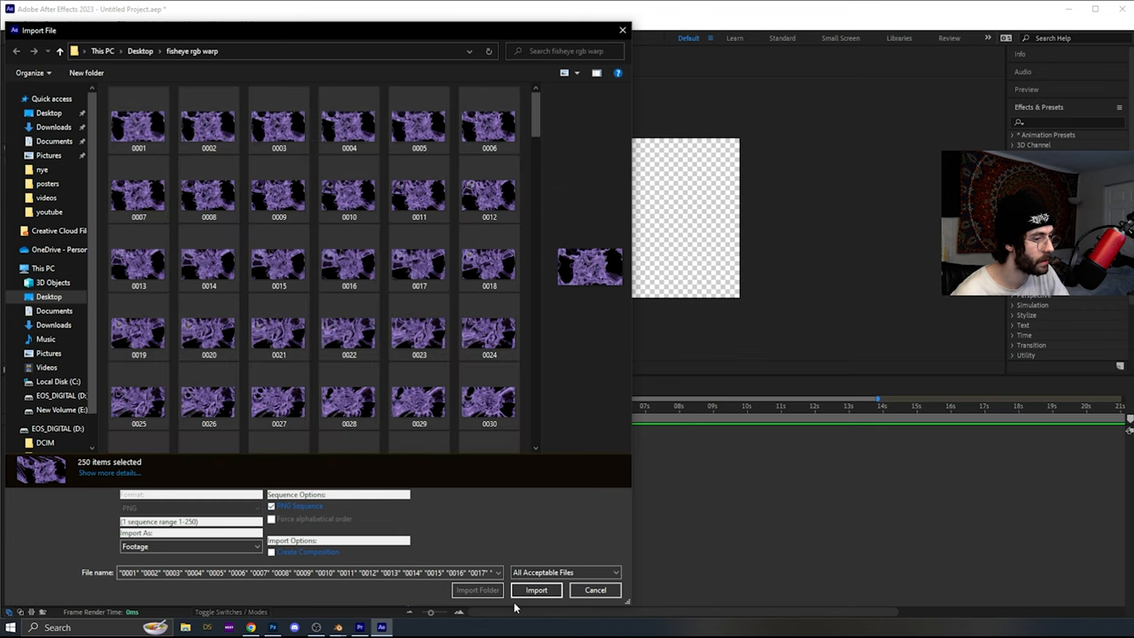
pyautogui.click(536, 590)
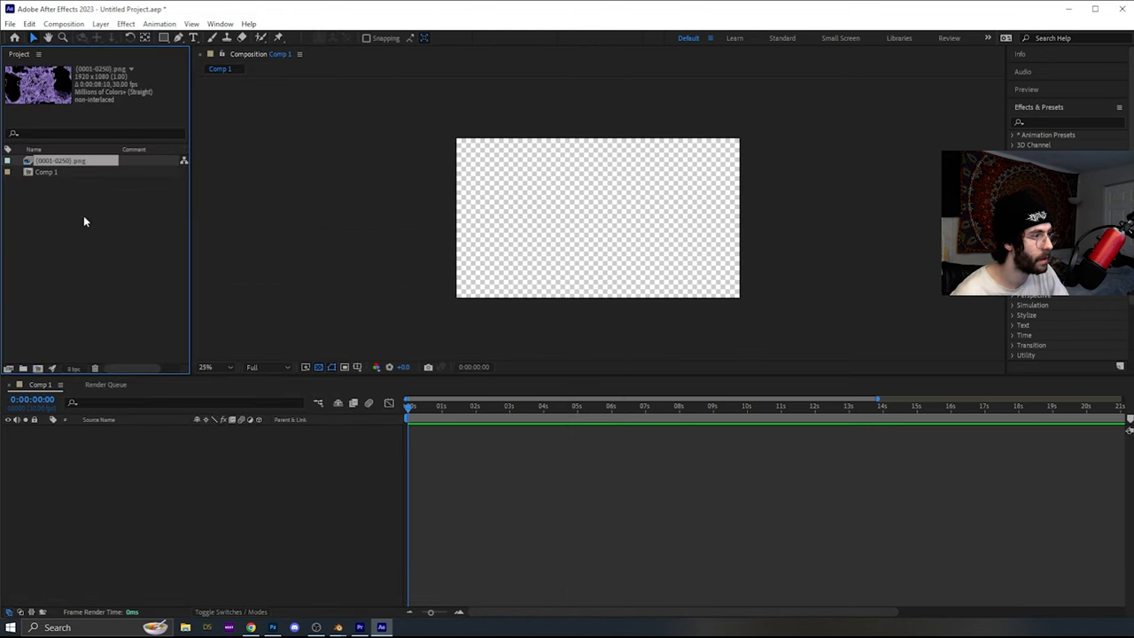